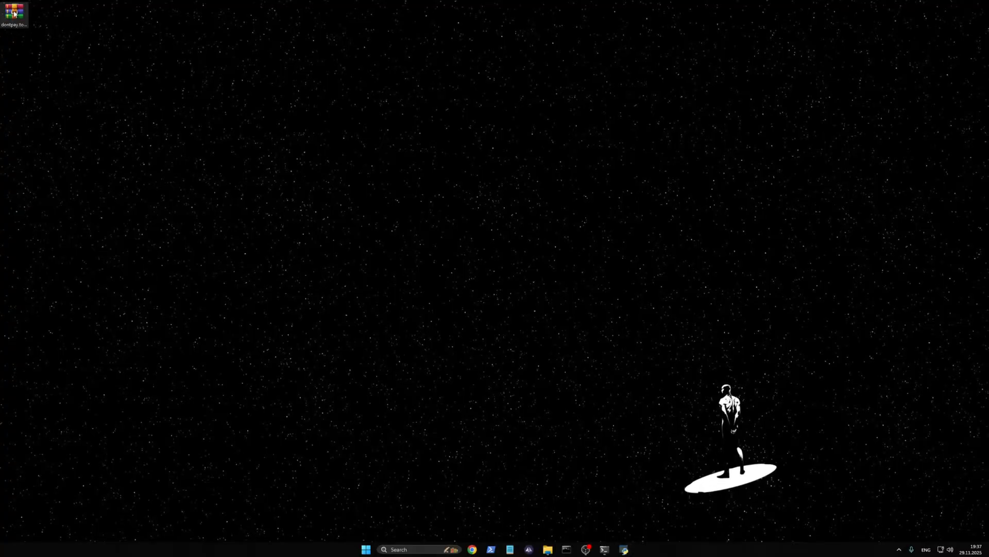
# Extract the dontpay.tools archive into its own folder via WinRAR.
pyautogui.rightClick(13, 11)
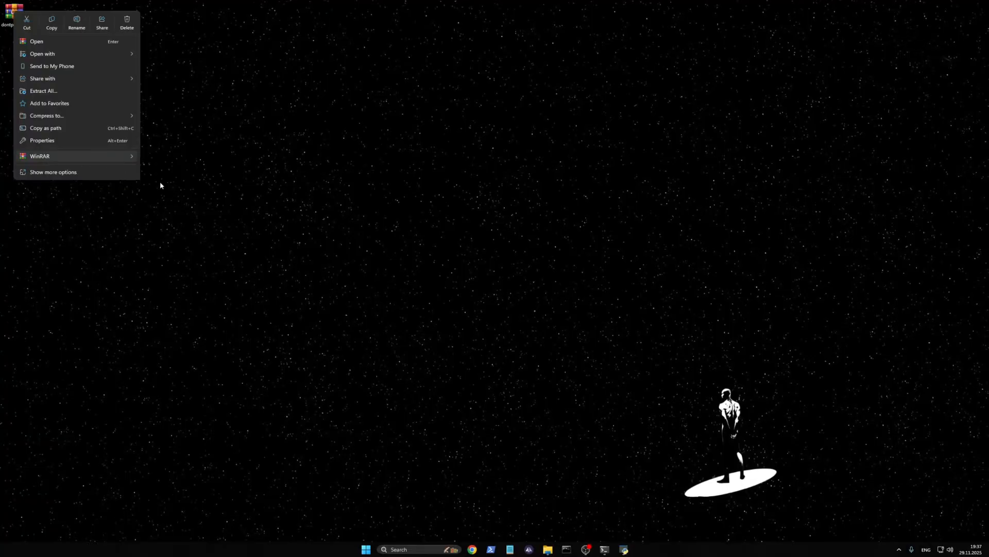
pyautogui.click(43, 91)
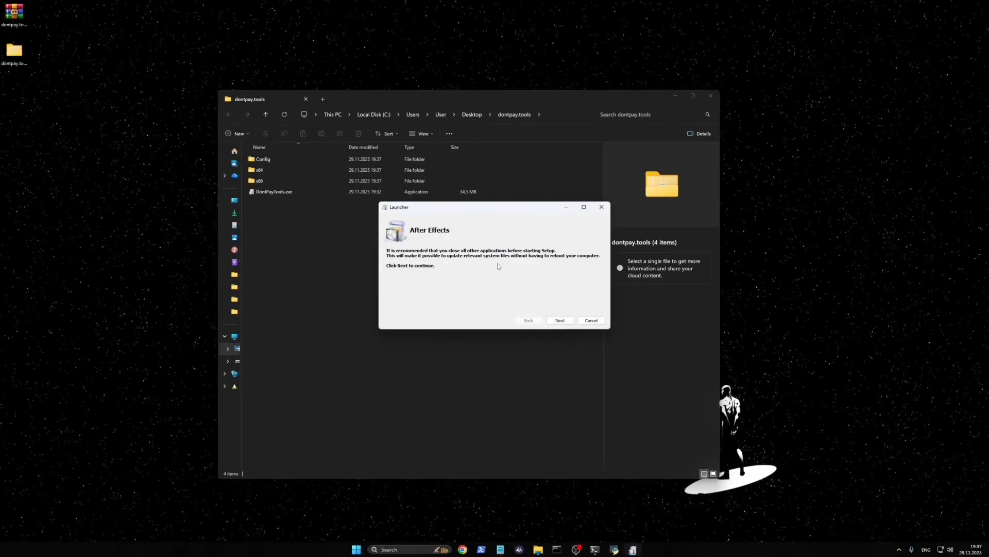
# Proceed through the welcome page and start installing to C:\Program Files\After Effects.
pyautogui.click(559, 320)
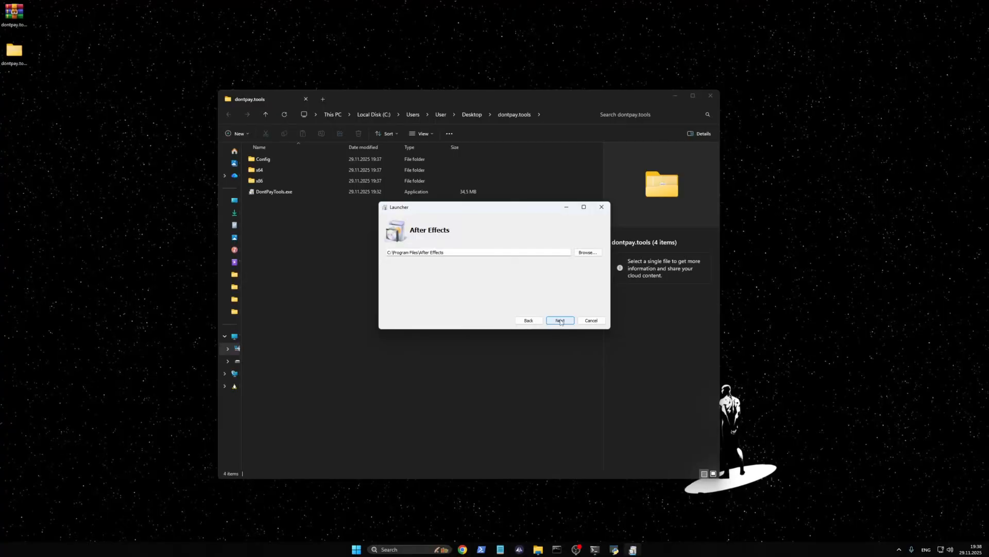
pyautogui.click(559, 320)
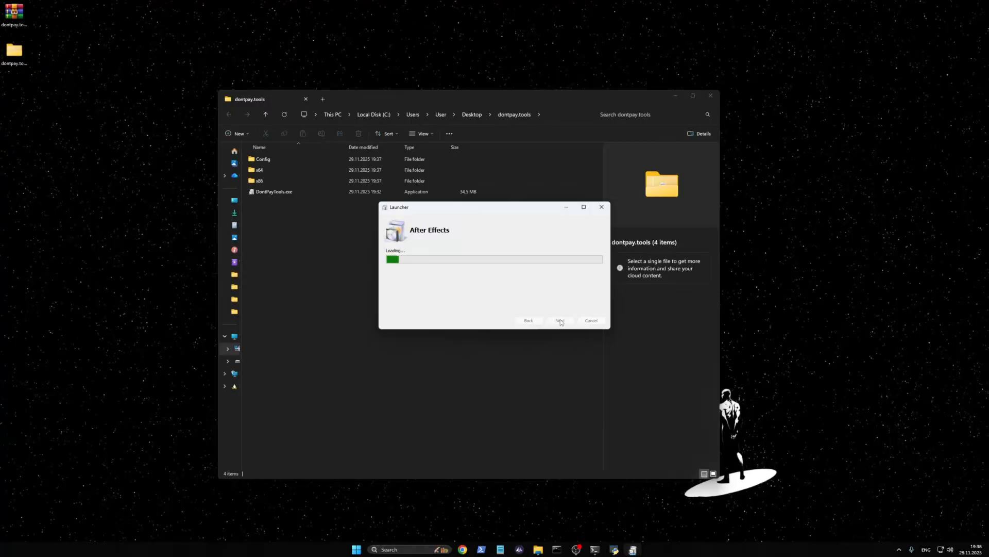